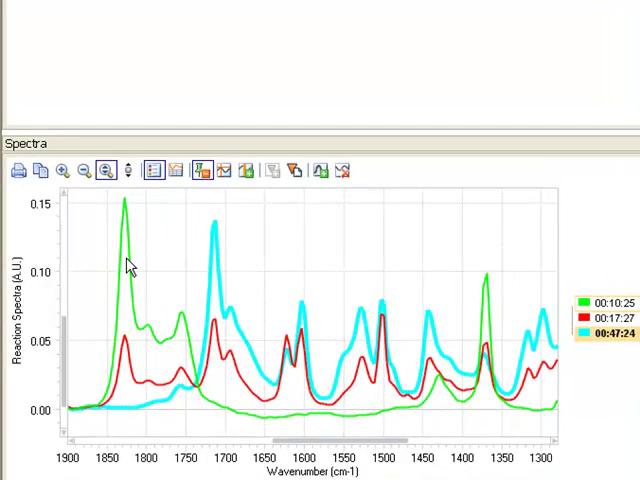
{"action": "mouse_move", "coordinate": [222, 213]}
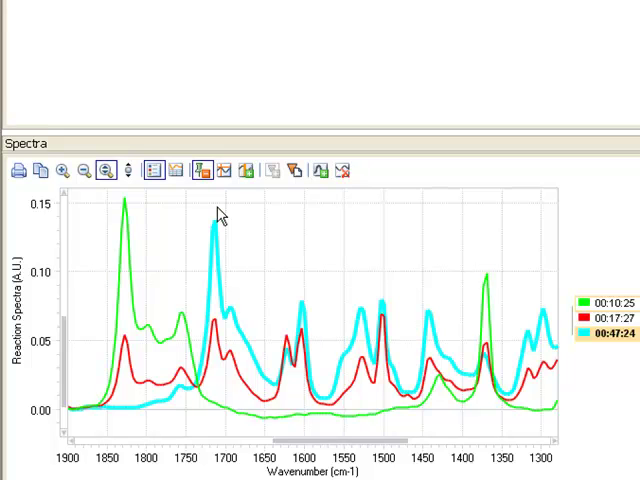
Click the 1714 cm-1 peak in the spectrum to create the Peak 1 trend.
{"action": "left_click", "coordinate": [213, 220]}
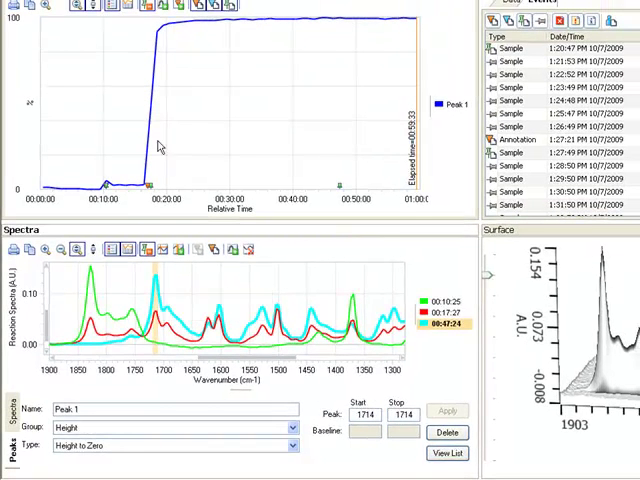
{"action": "mouse_move", "coordinate": [154, 112]}
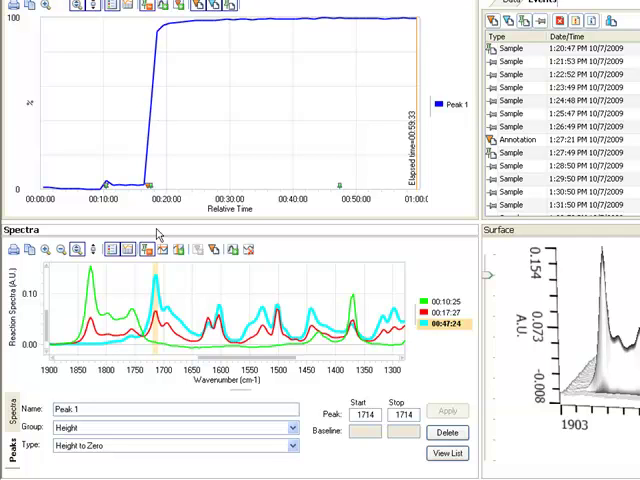
{"action": "mouse_move", "coordinate": [163, 402]}
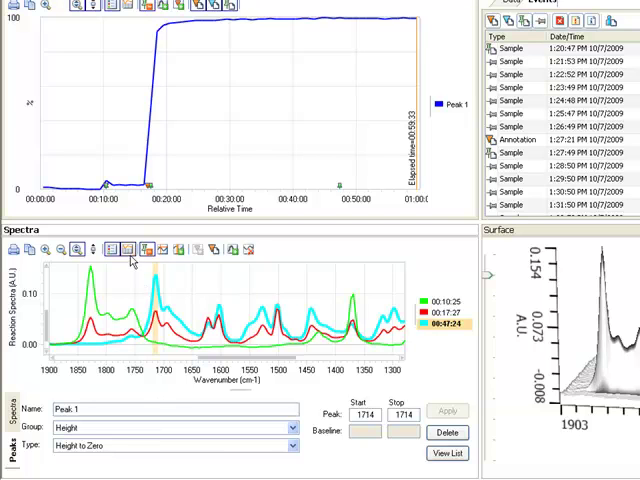
{"action": "mouse_move", "coordinate": [131, 250]}
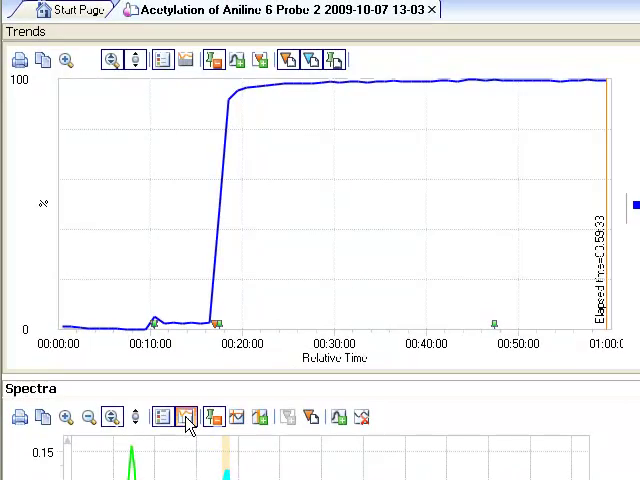
Replace the 1714 cm-1 peak's name 'Peak 1' with 'C=O' in the Name field.
{"action": "left_click", "coordinate": [187, 417]}
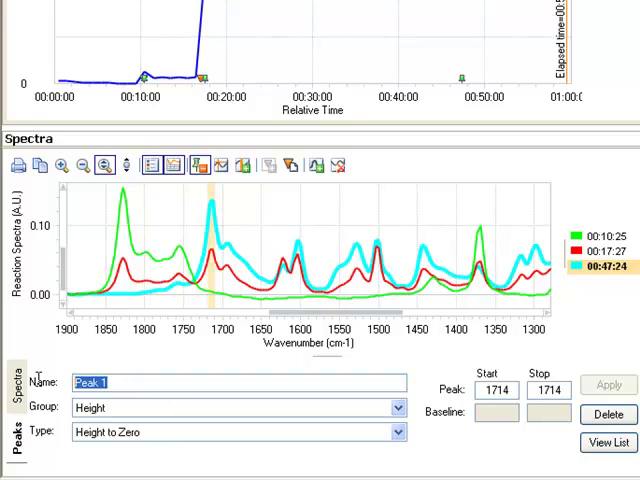
{"action": "type", "text": "C"}
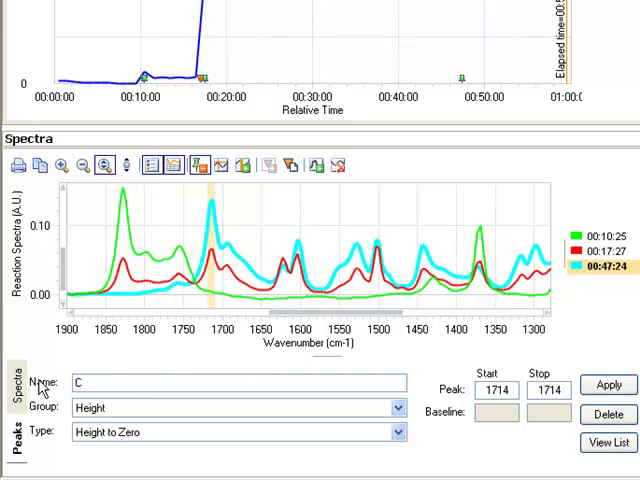
{"action": "type", "text": "-"}
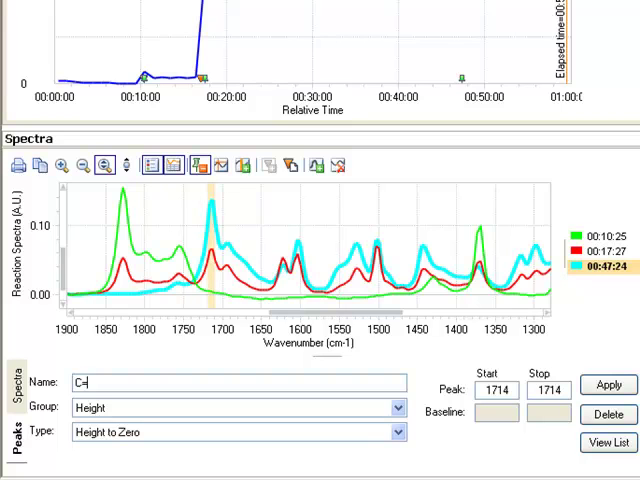
{"action": "type", "text": "O"}
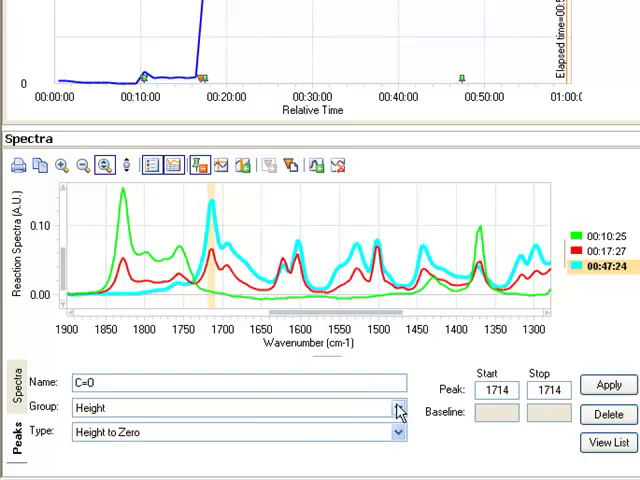
Expand the C=O peak's Type dropdown to show Height to Zero, Single Point and Two Point Baseline.
{"action": "left_click", "coordinate": [398, 408]}
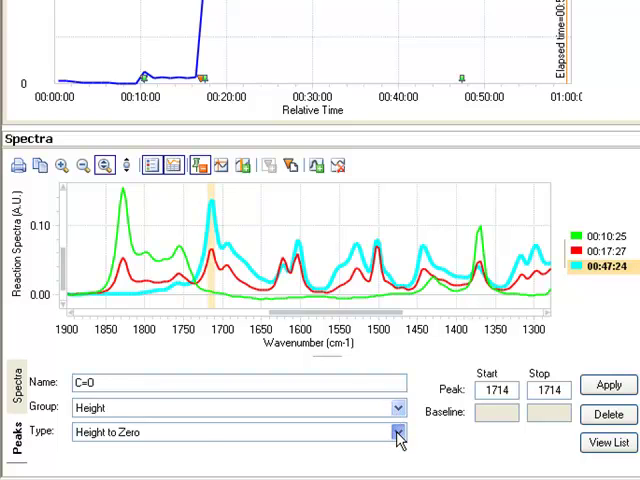
{"action": "left_click", "coordinate": [397, 432]}
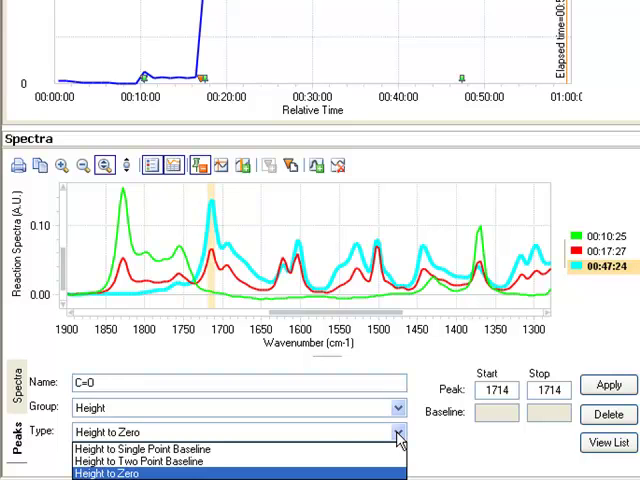